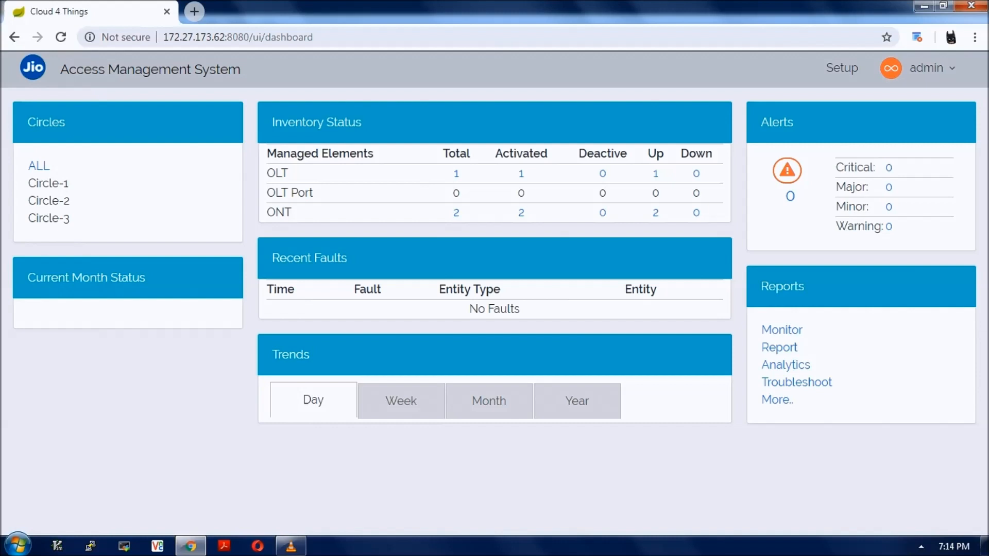
Step: Go to the Setup page showing the inventory list of one OLT and two ONTs
left_click(841, 68)
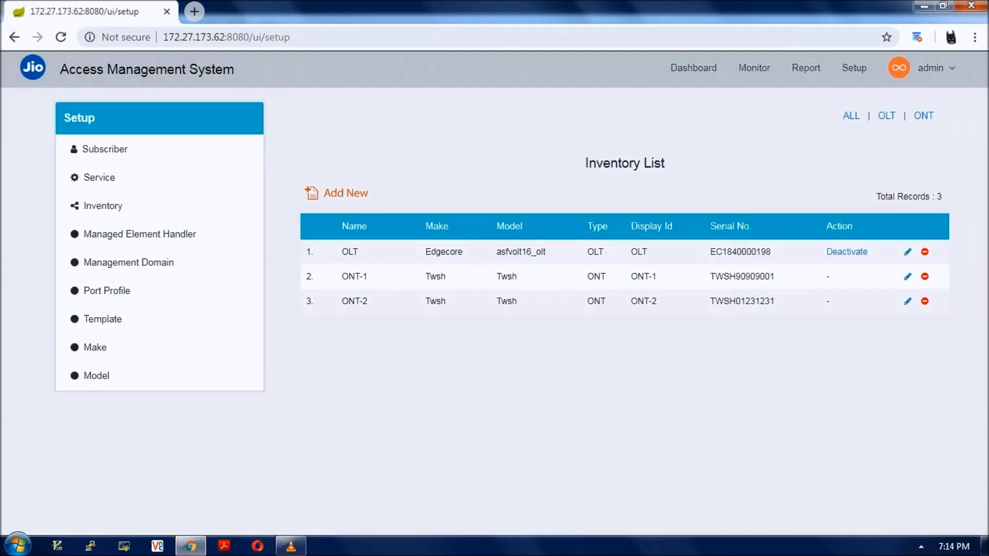
Step: Choose Subscriber in the Setup sidebar to load the subscriber setup page
left_click(105, 148)
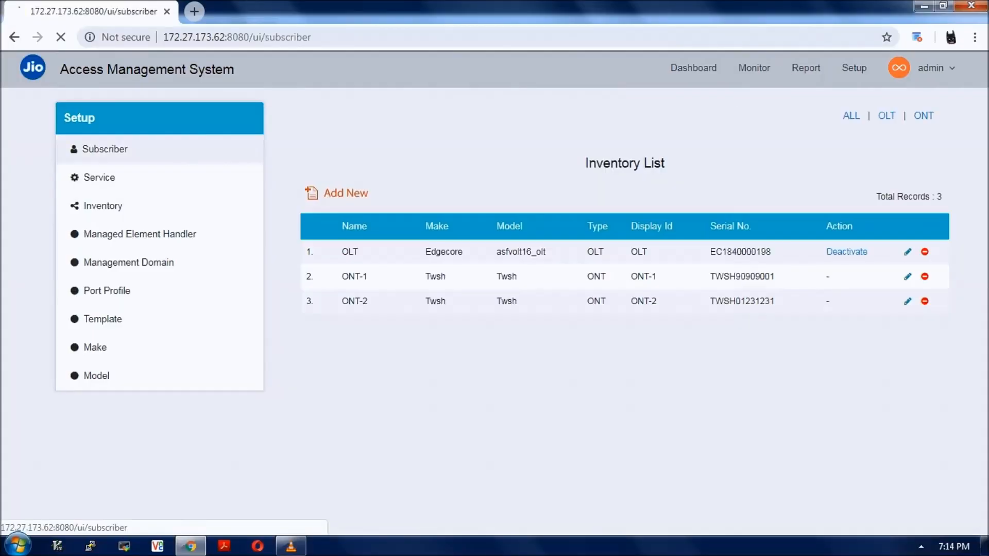